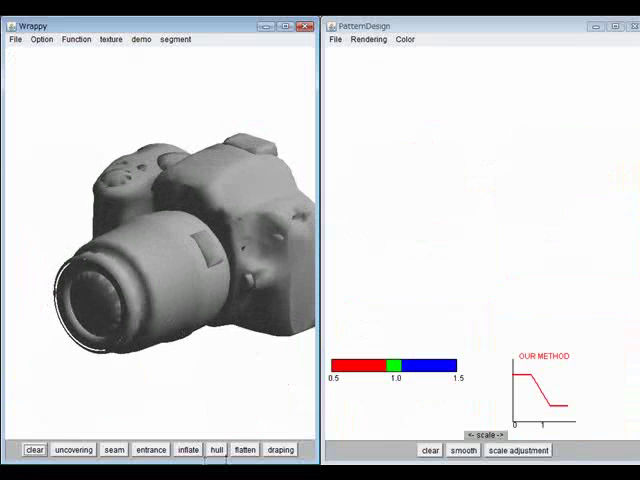
- Wrap the camera in a seamed pink cover and flatten its patches into pattern meshes
click(216, 449)
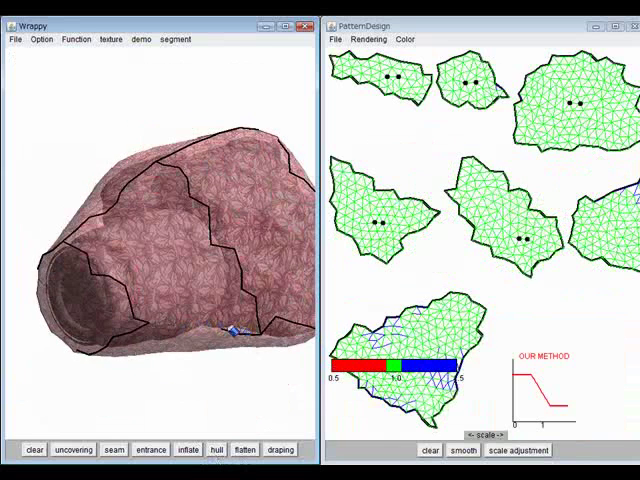
- Smooth the flattened pattern outlines twice, then mark an opening edge on the inflated cover
click(463, 447)
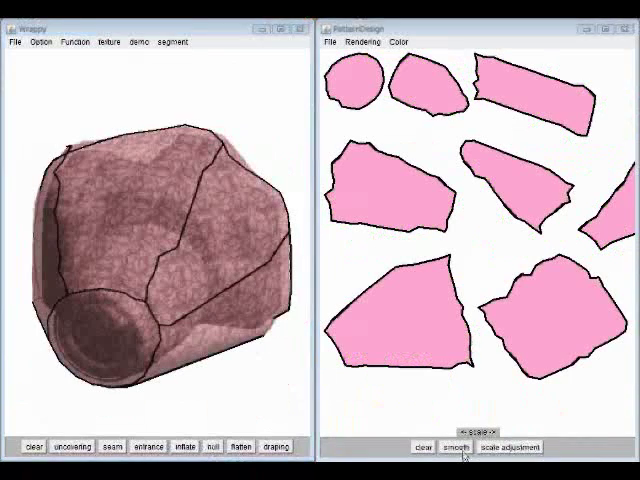
click(454, 446)
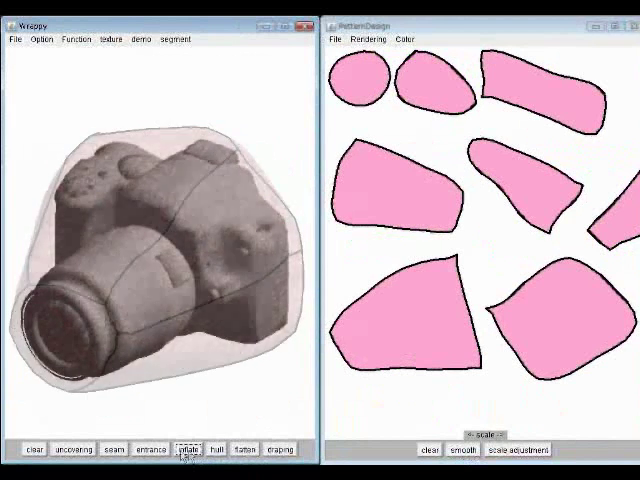
click(187, 448)
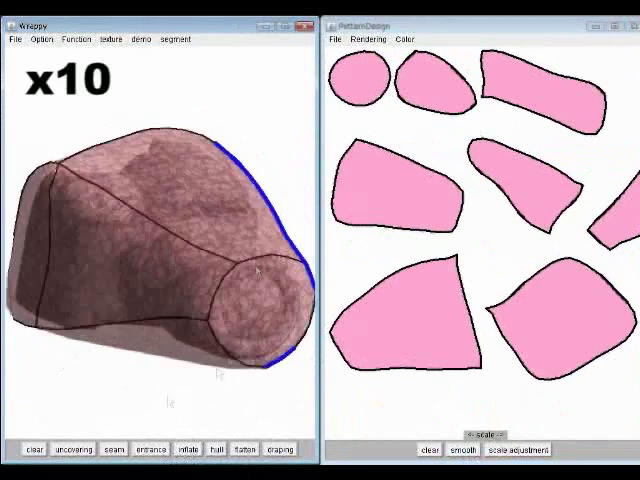
- Run the uncovering test on the camera twice, letting the cover slip off
click(72, 448)
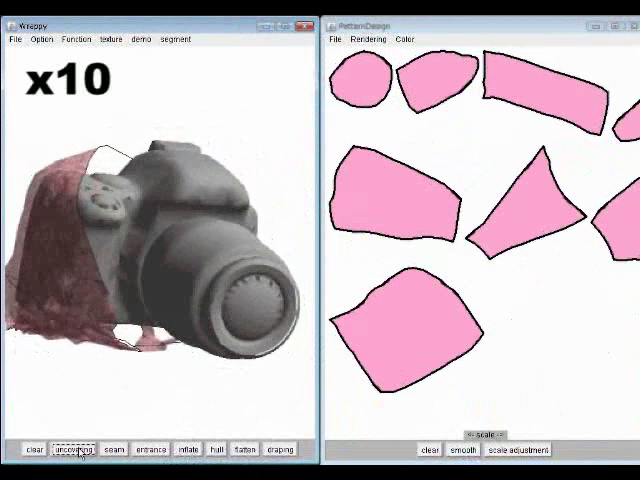
click(73, 449)
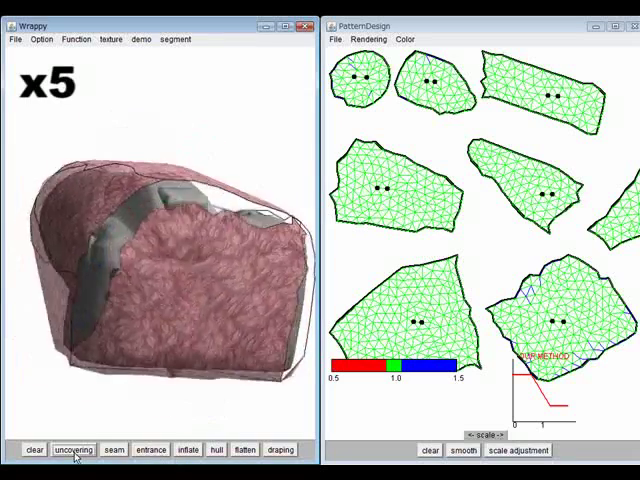
- Run the uncovering test on the elongated second model until its cover slides off
click(73, 449)
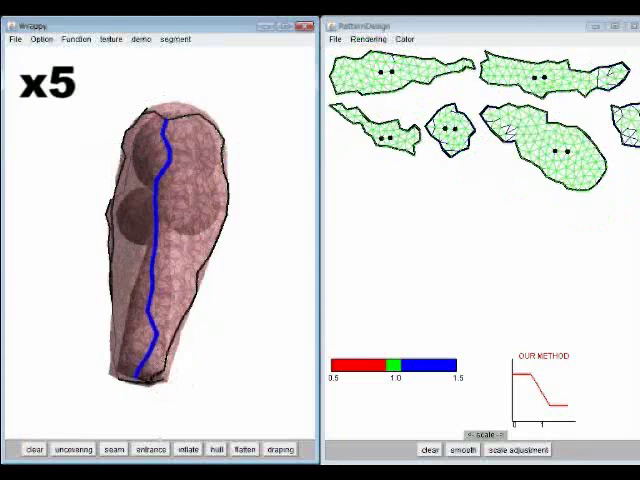
click(72, 448)
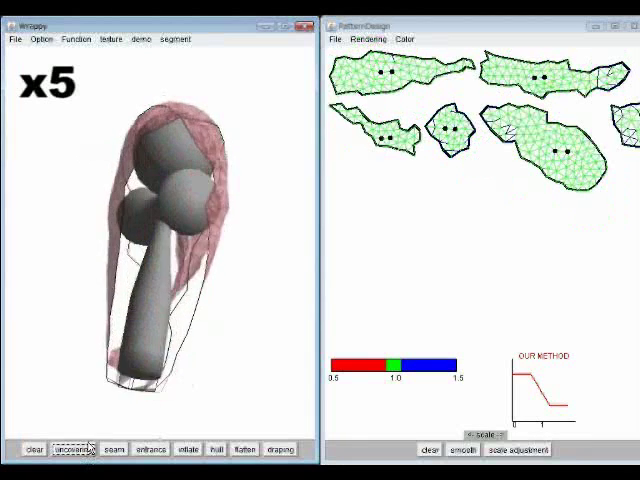
click(75, 448)
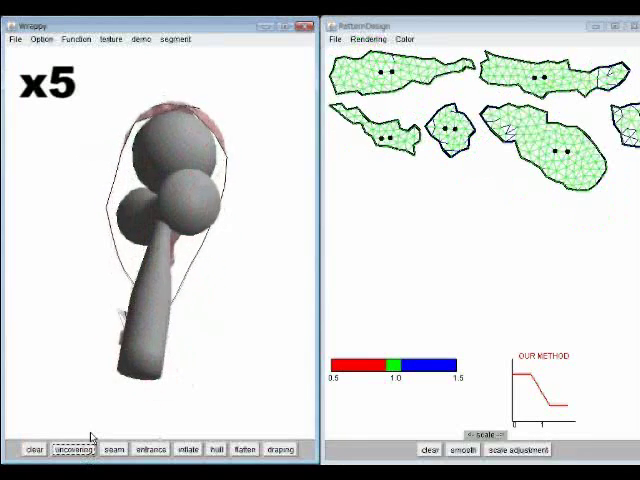